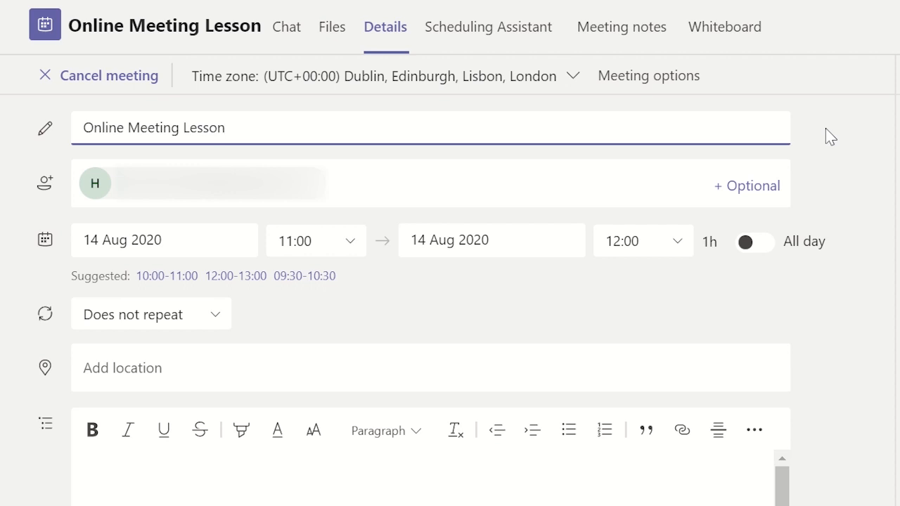
Join the Online Meeting Lesson call with camera and microphone off.
left_click(225, 128)
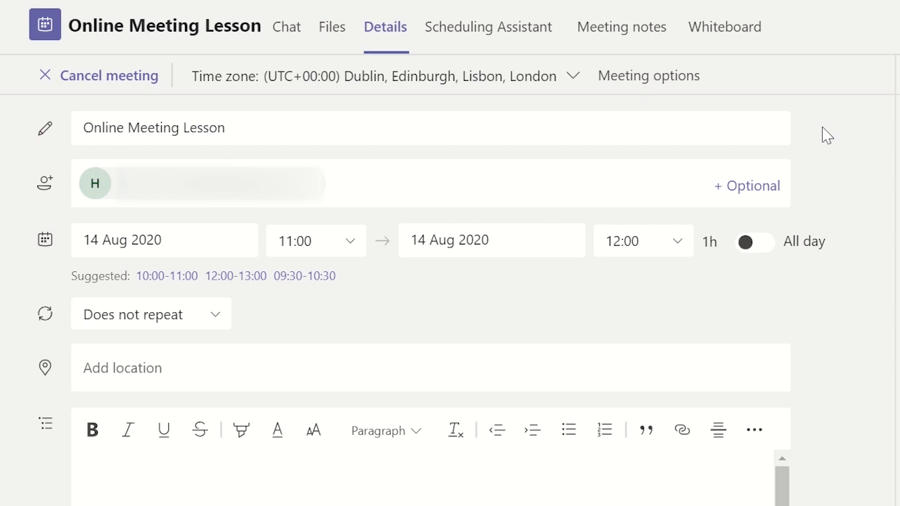
mouse_move(809, 127)
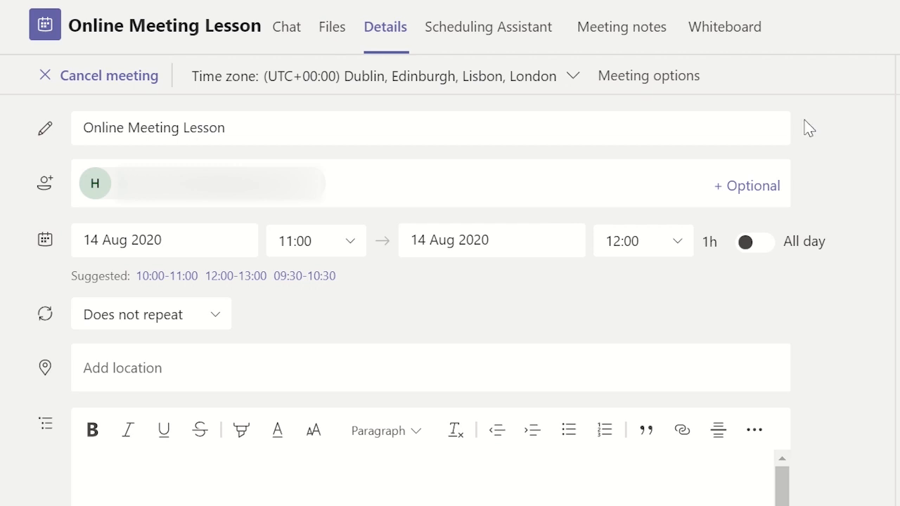
mouse_move(638, 35)
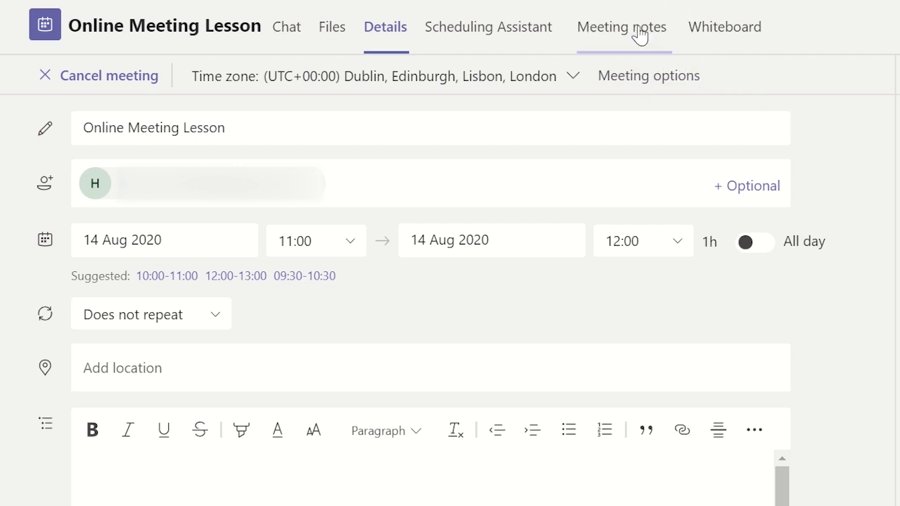
left_click(623, 26)
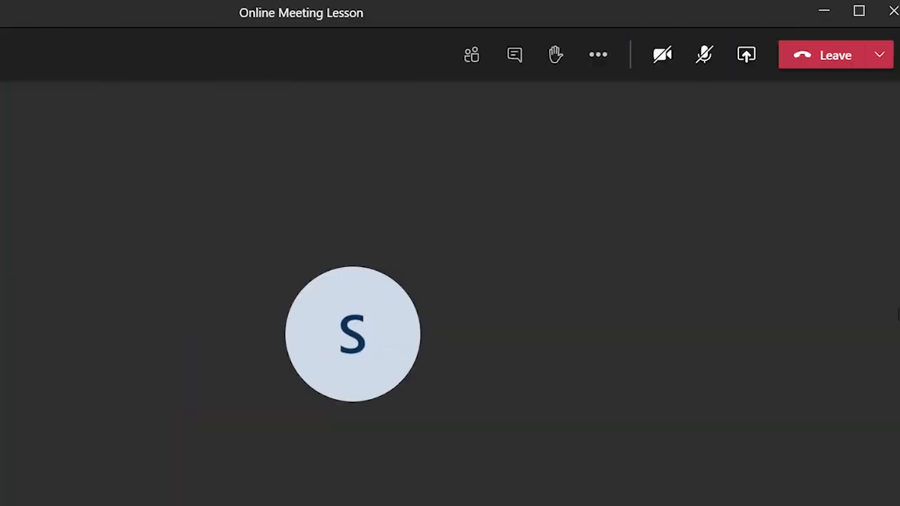
Open the meeting's More actions menu with device settings, notes and layout options.
left_click(704, 54)
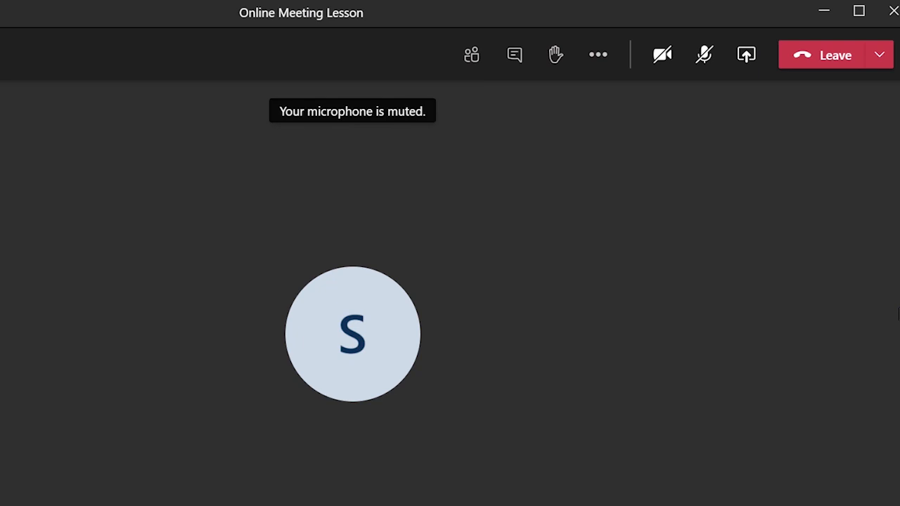
mouse_move(608, 70)
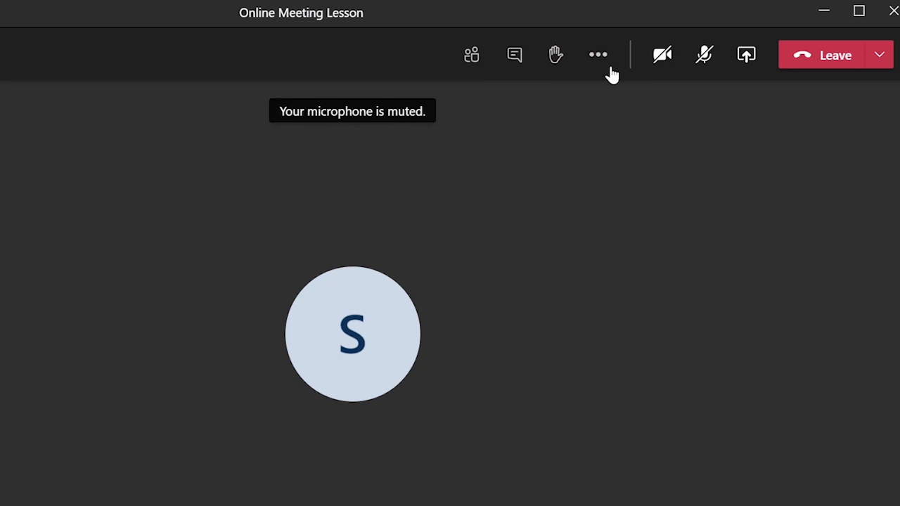
left_click(596, 54)
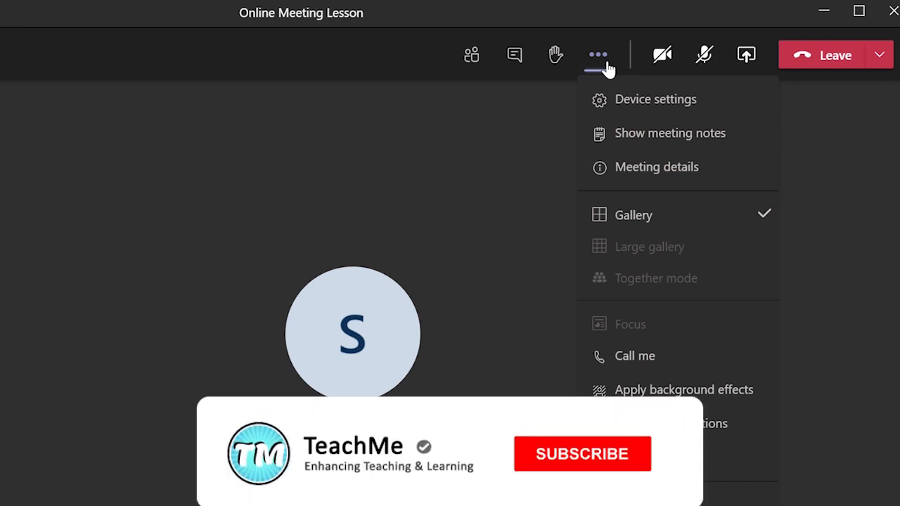
left_click(582, 453)
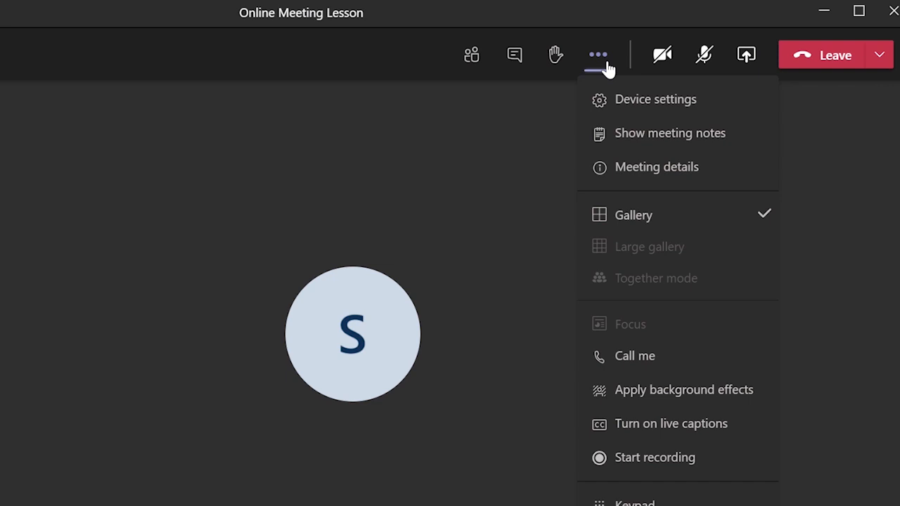
mouse_move(640, 138)
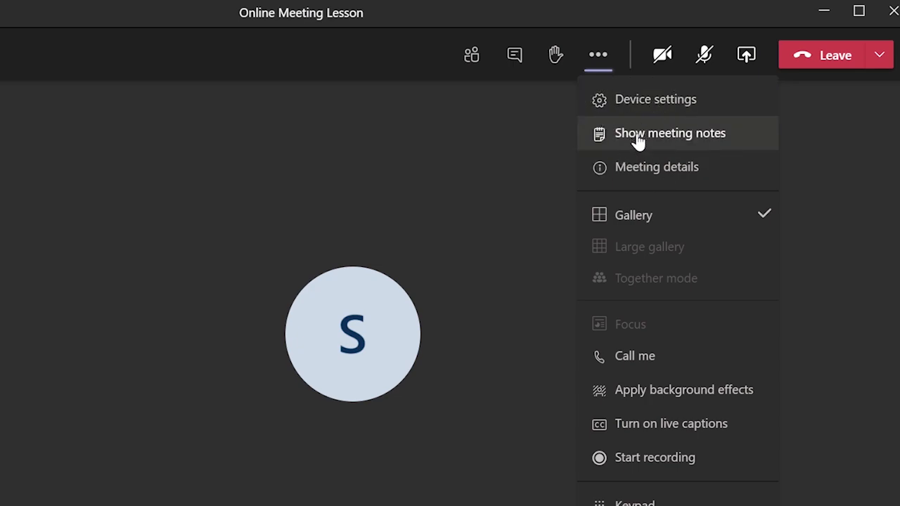
Add an 'Important' notes section on the Friday report deadline, then rejoin the call.
left_click(670, 133)
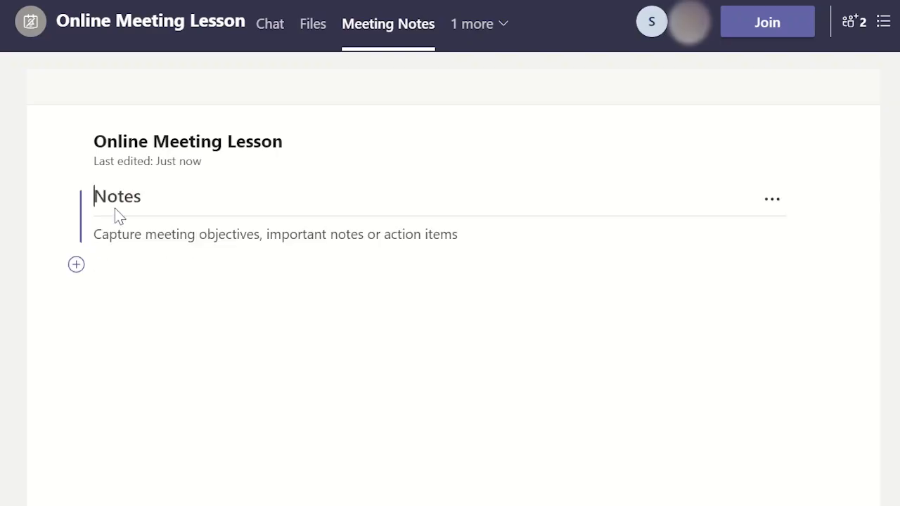
type("Important")
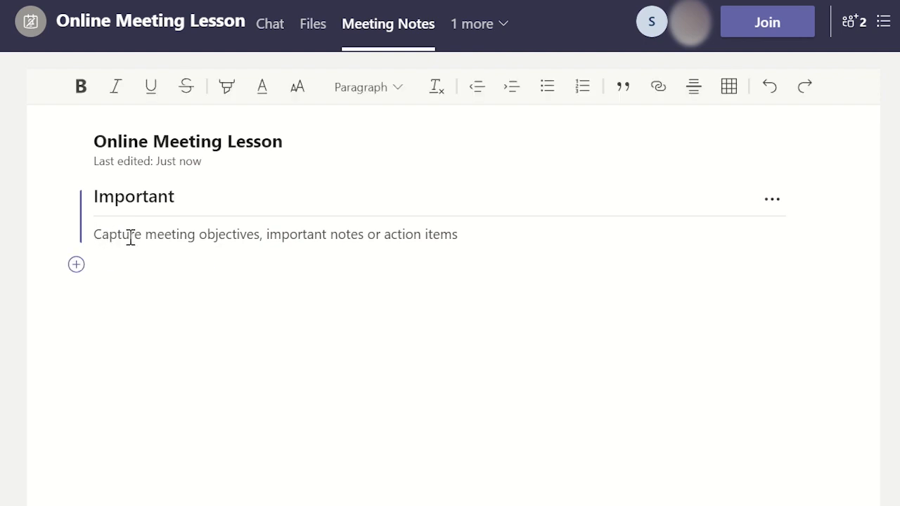
type("Report is due on Friday. Read the instructions – it contains the data needed for the analysis of results.")
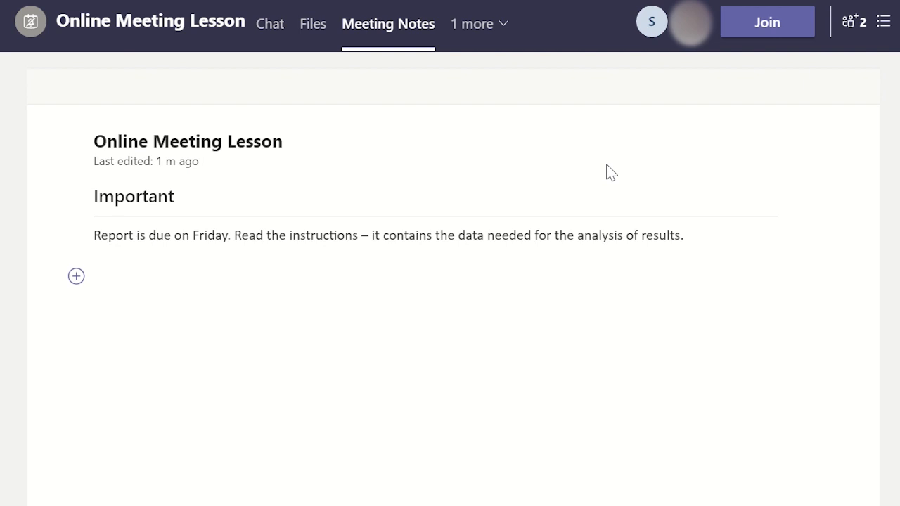
left_click(767, 22)
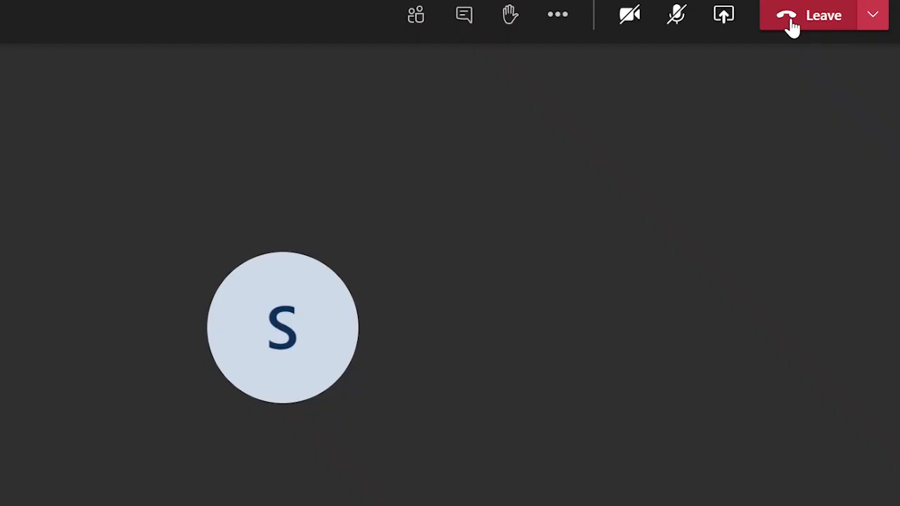